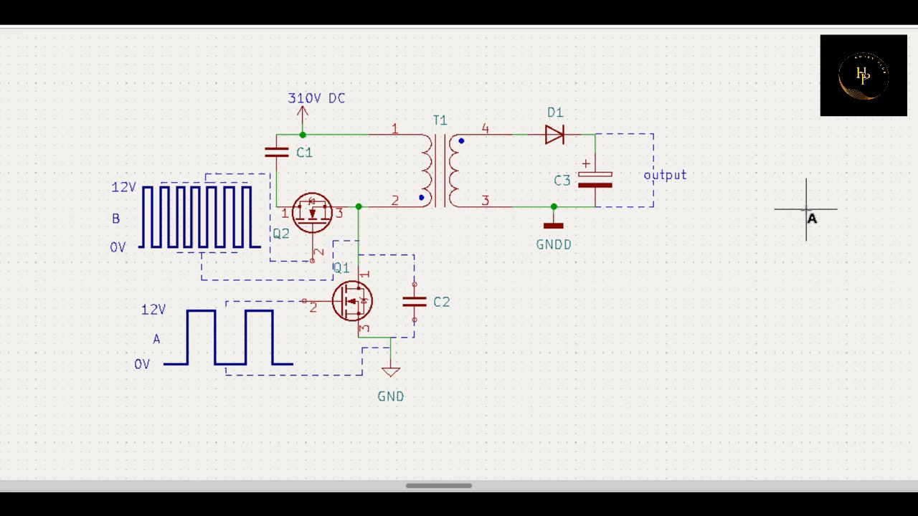
pyautogui.moveTo(368, 153)
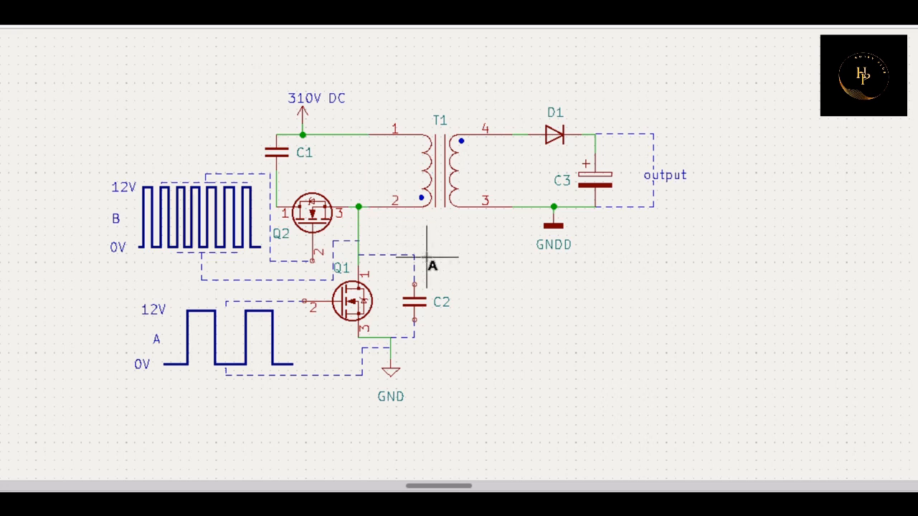
pyautogui.moveTo(447, 255)
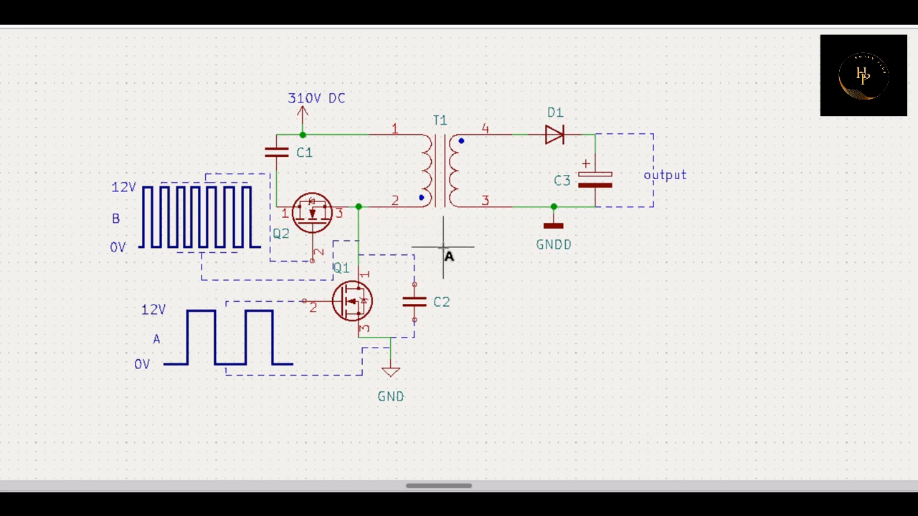
pyautogui.moveTo(313, 215)
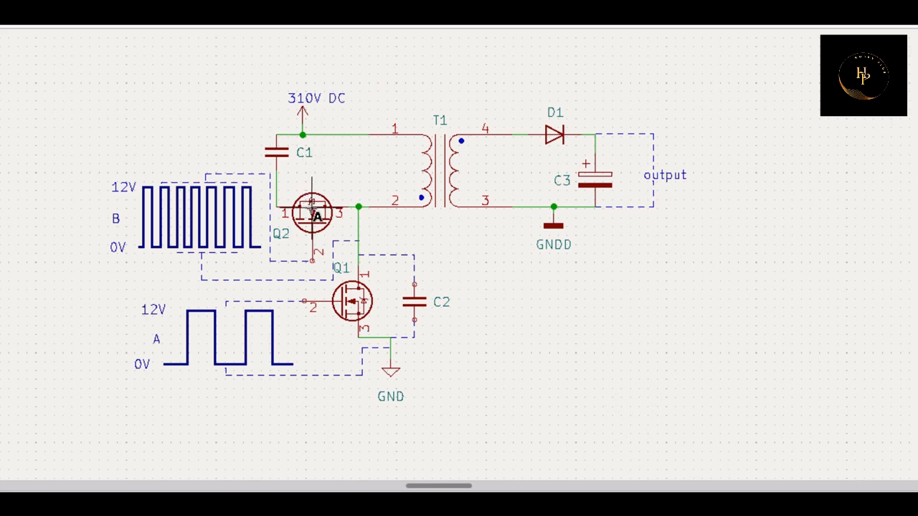
# - Pan across the SG3525 OUTA/OUTB traces and the CD4017 divider producing 200 kHz and 40 kHz pulses
pyautogui.moveTo(313, 215); pyautogui.dragTo(399, 229)
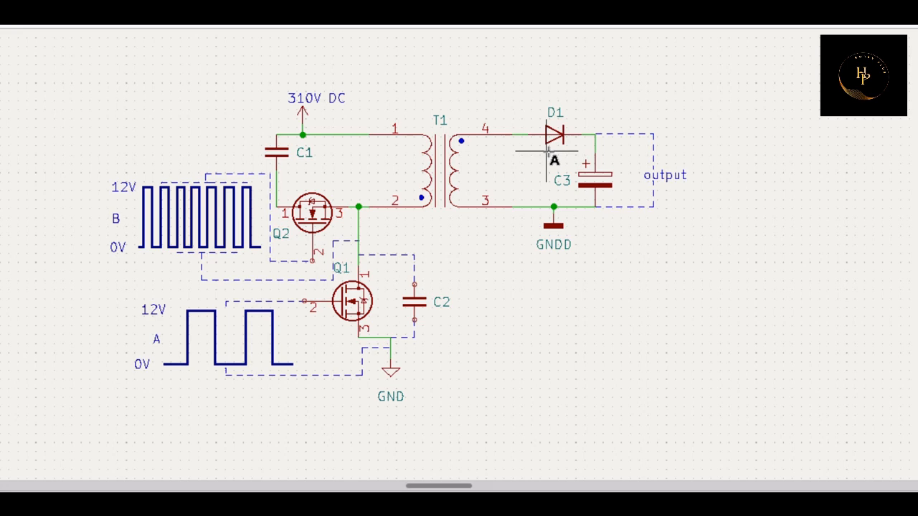
pyautogui.moveTo(615, 212)
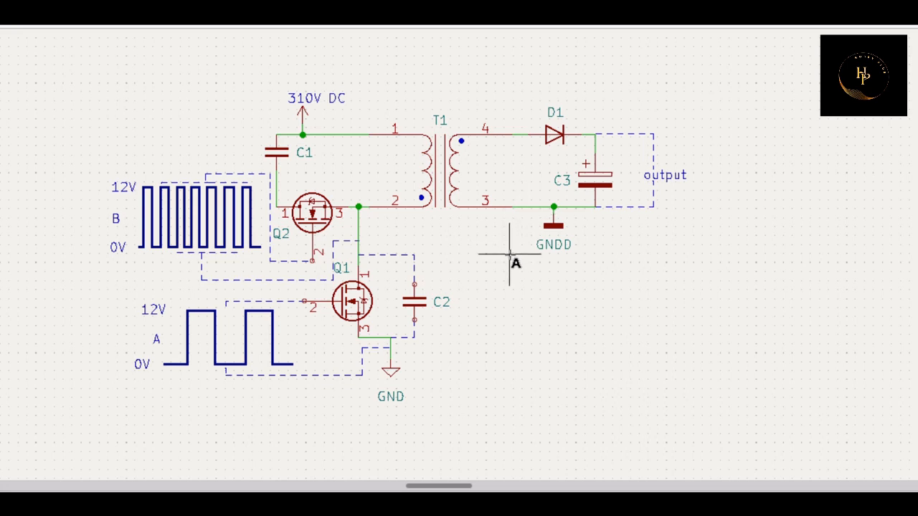
pyautogui.moveTo(386, 200)
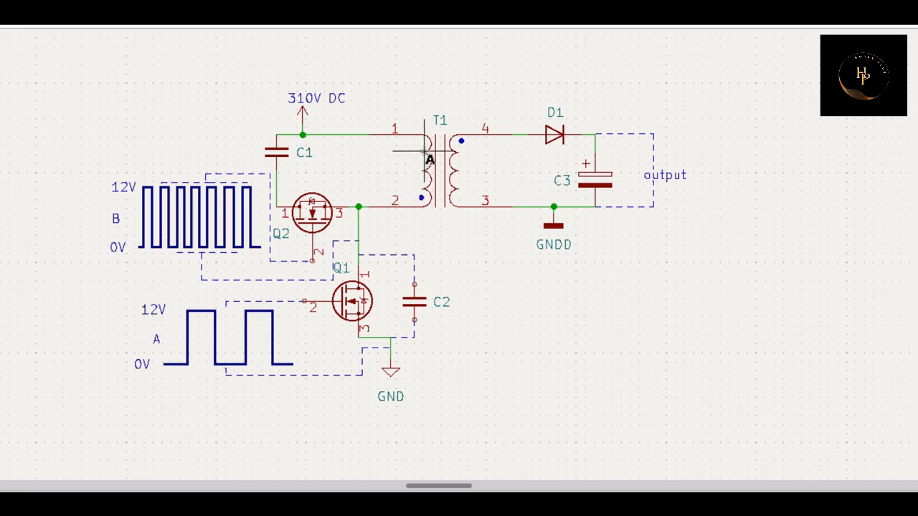
pyautogui.moveTo(428, 159); pyautogui.dragTo(493, 172)
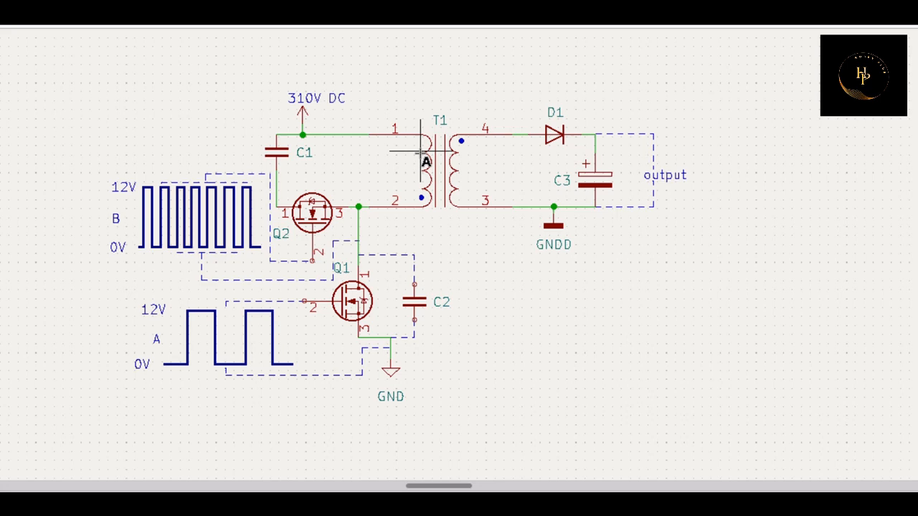
pyautogui.moveTo(481, 155)
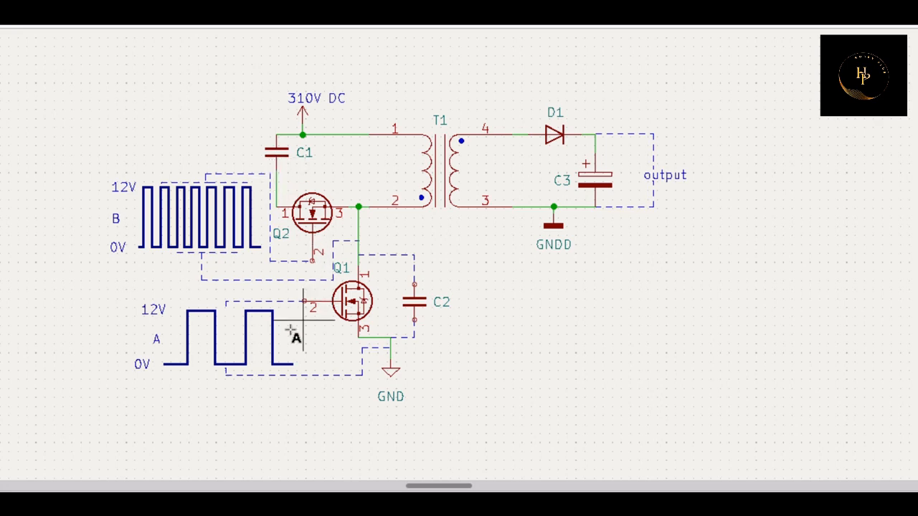
pyautogui.moveTo(375, 327)
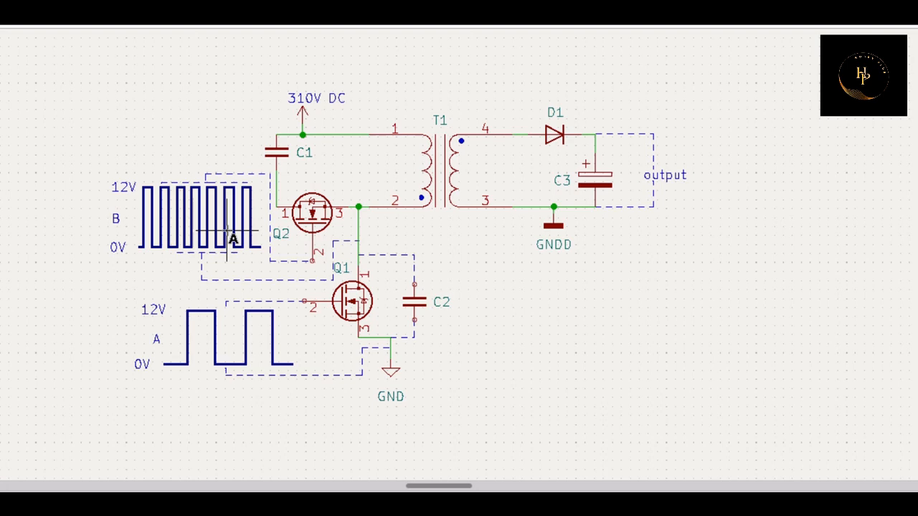
pyautogui.moveTo(336, 215)
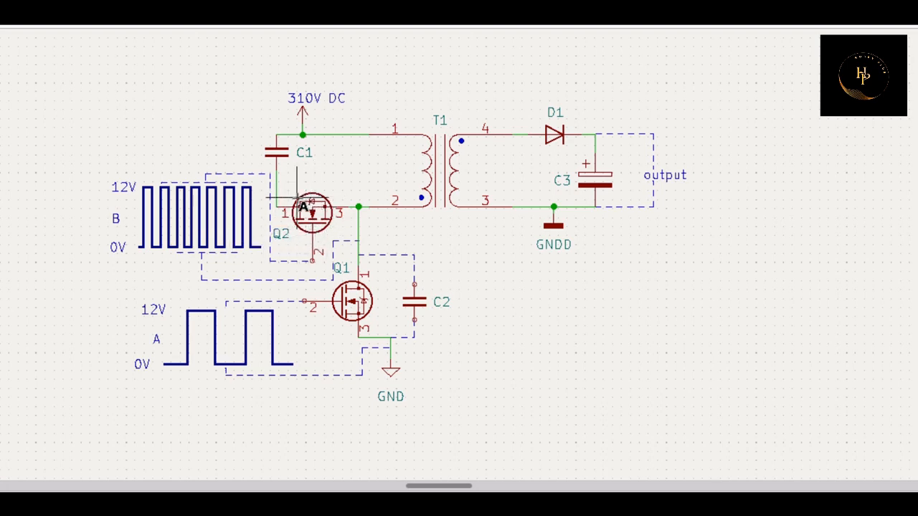
pyautogui.moveTo(304, 207); pyautogui.dragTo(271, 255)
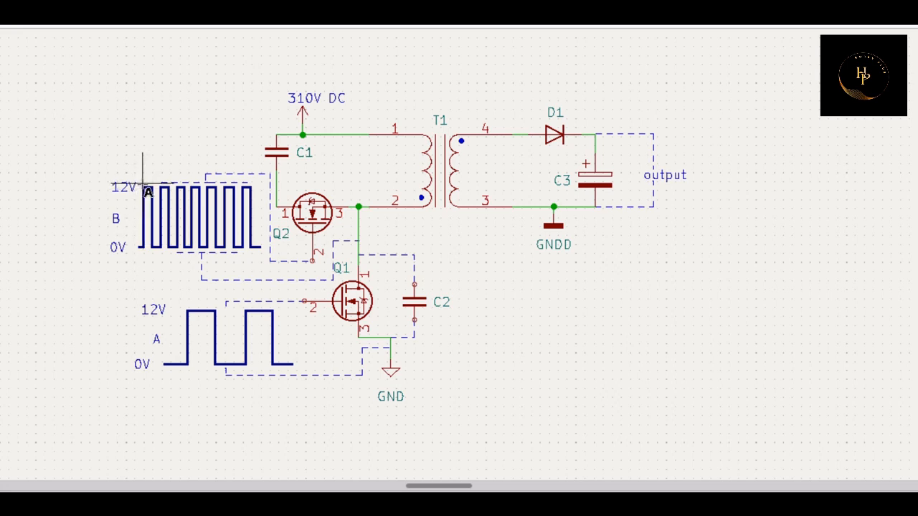
pyautogui.moveTo(318, 230)
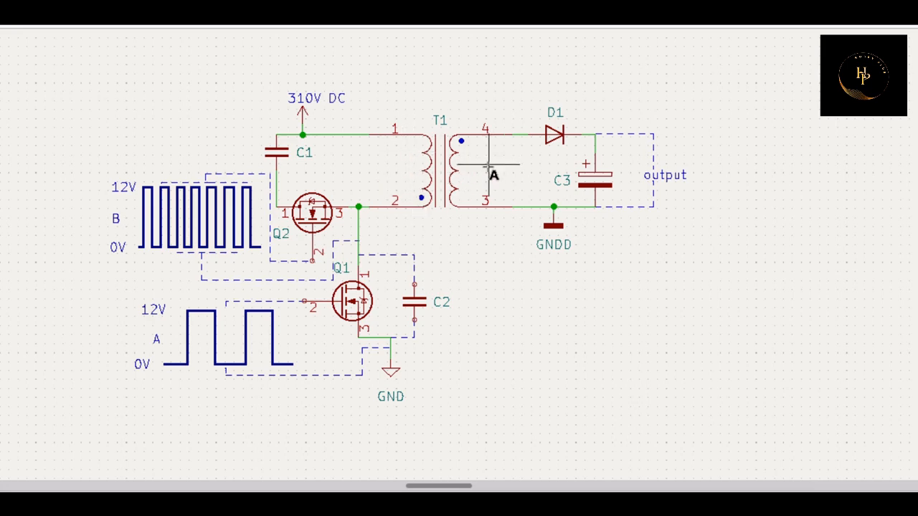
pyautogui.moveTo(358, 232)
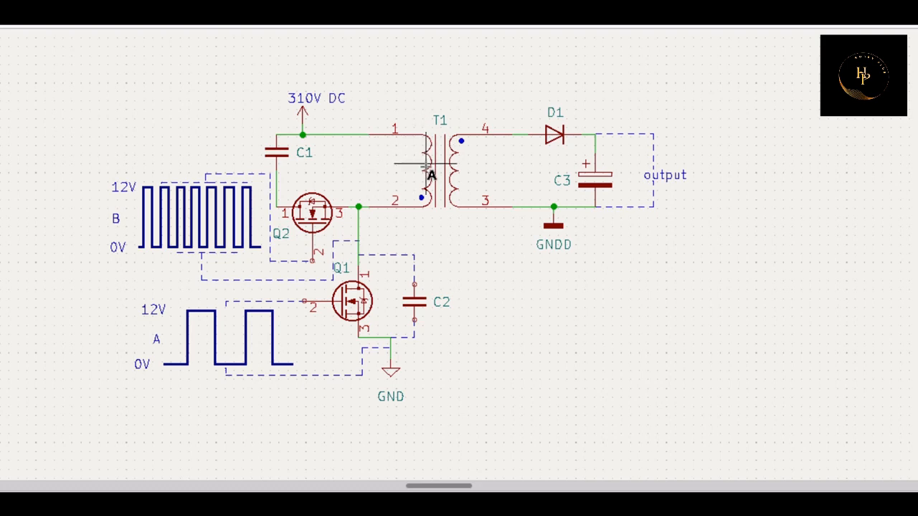
pyautogui.moveTo(476, 137)
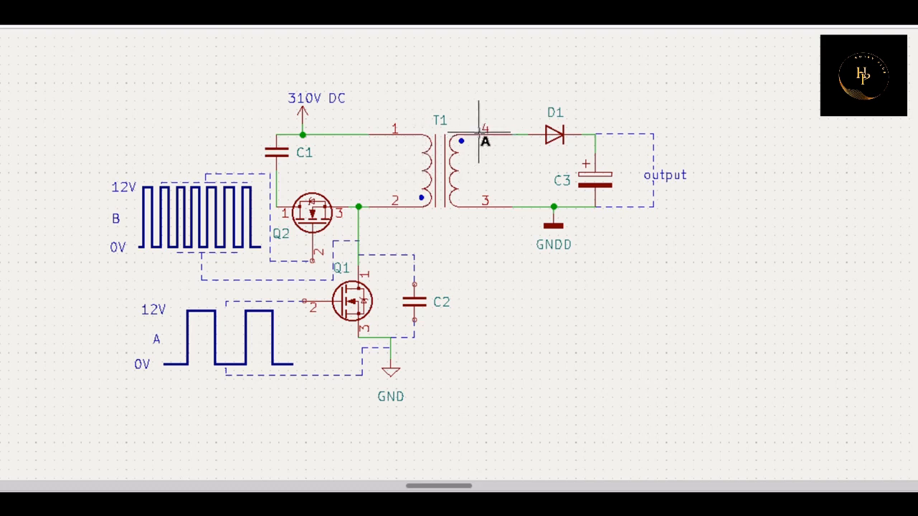
pyautogui.moveTo(399, 215)
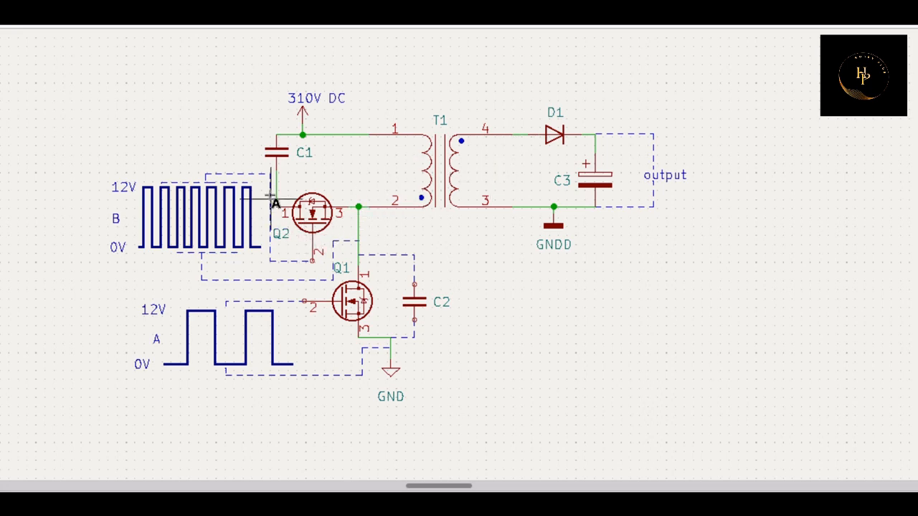
pyautogui.moveTo(275, 204); pyautogui.dragTo(337, 223)
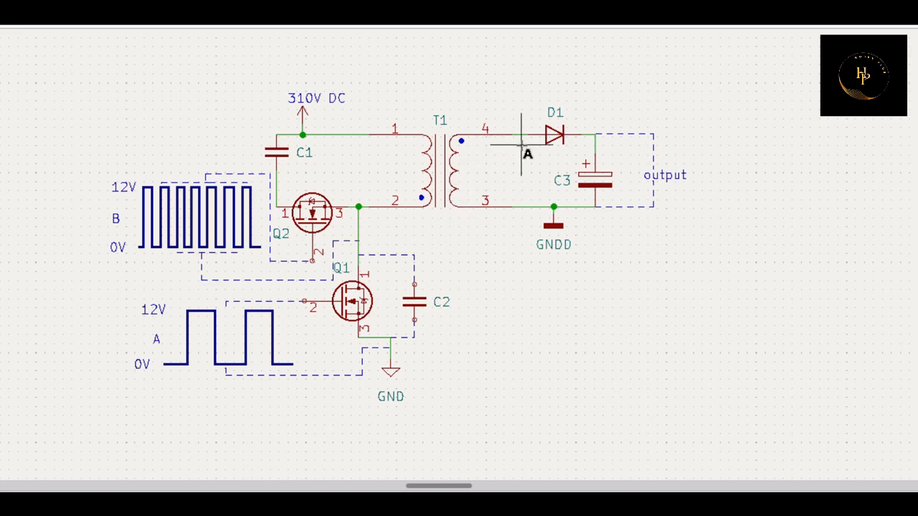
pyautogui.moveTo(505, 160)
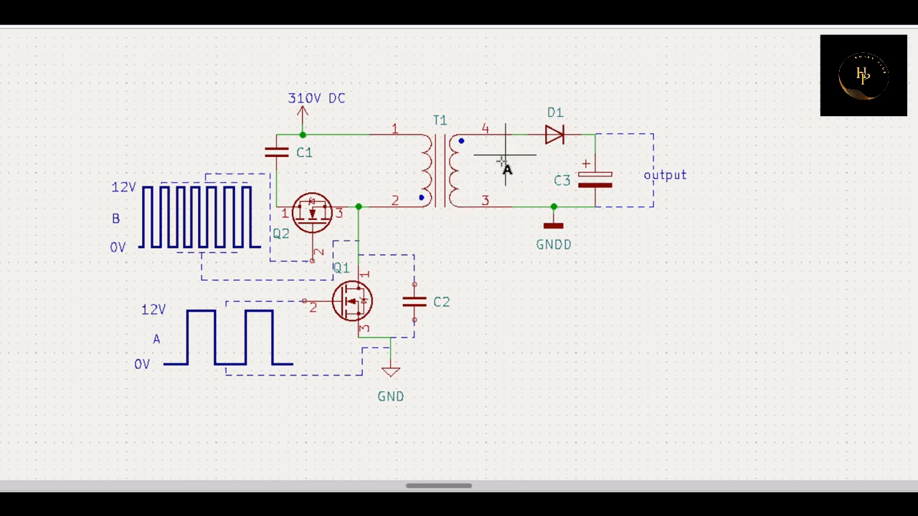
pyautogui.moveTo(380, 241)
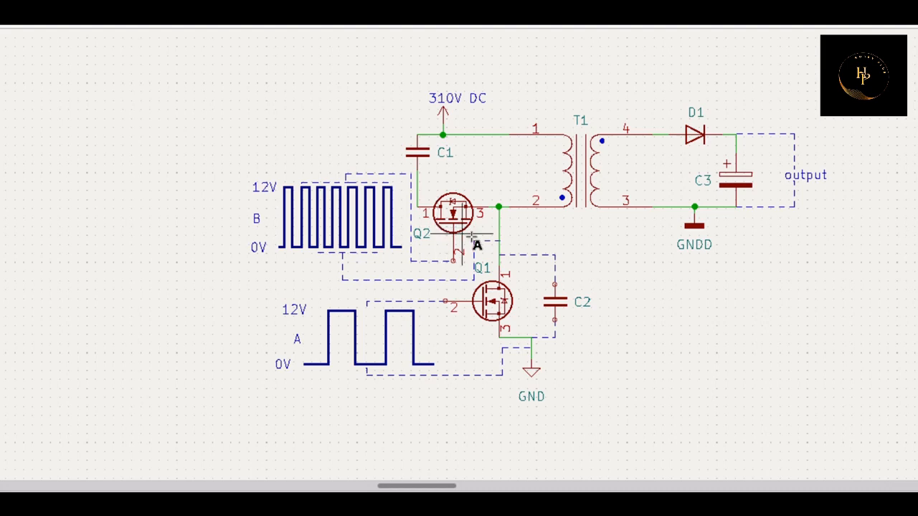
pyautogui.moveTo(634, 237)
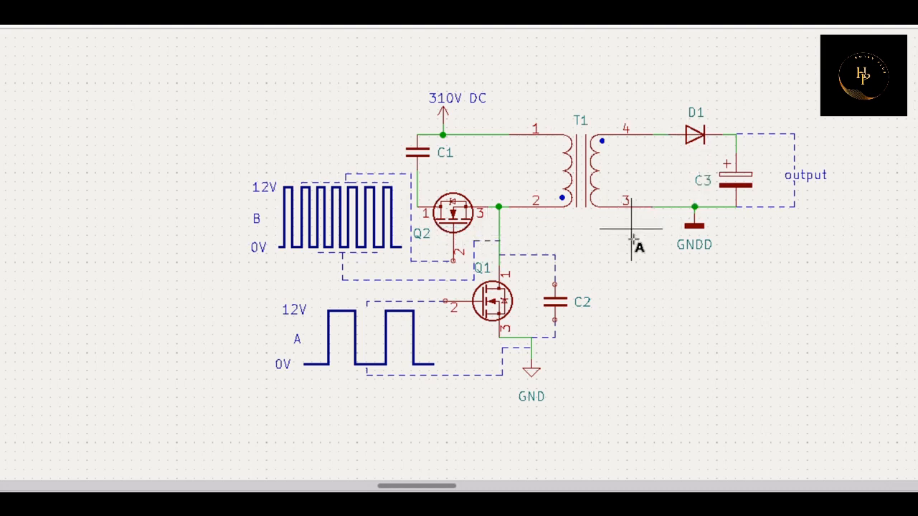
pyautogui.moveTo(448, 210)
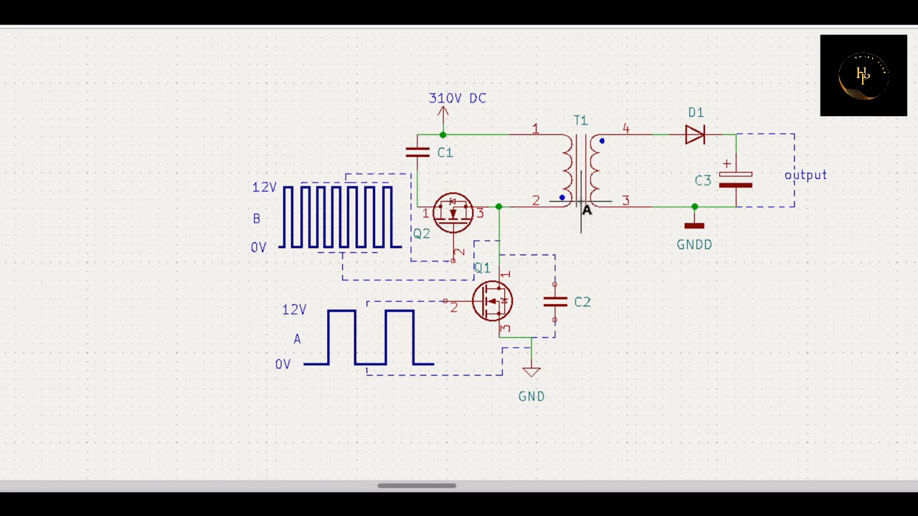
pyautogui.moveTo(588, 207); pyautogui.dragTo(654, 141)
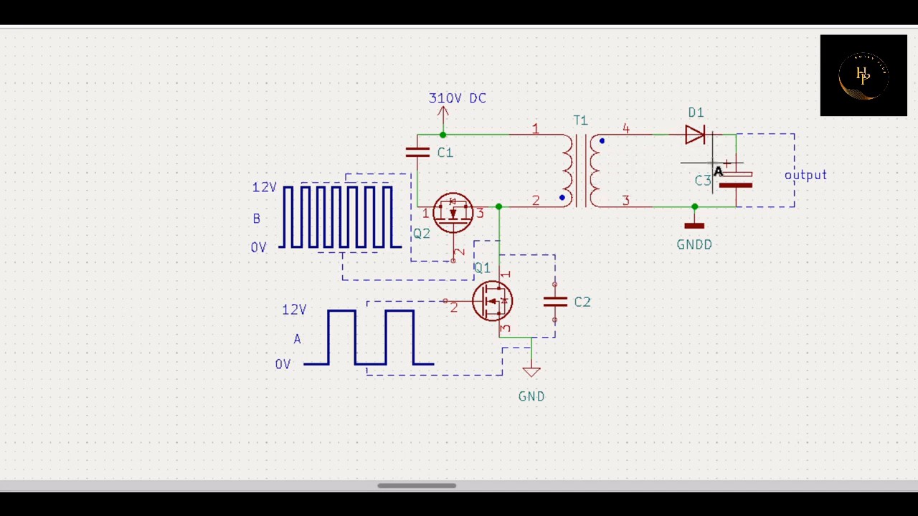
pyautogui.moveTo(556, 280)
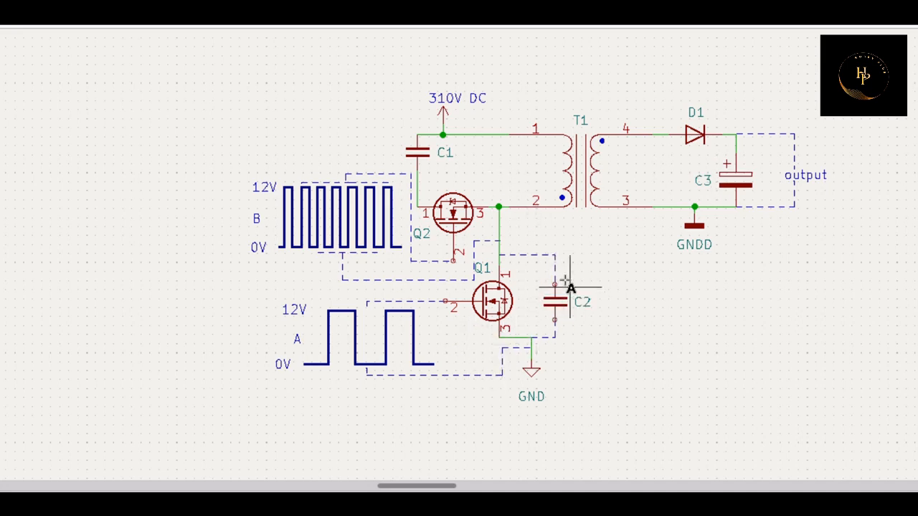
pyautogui.moveTo(548, 172)
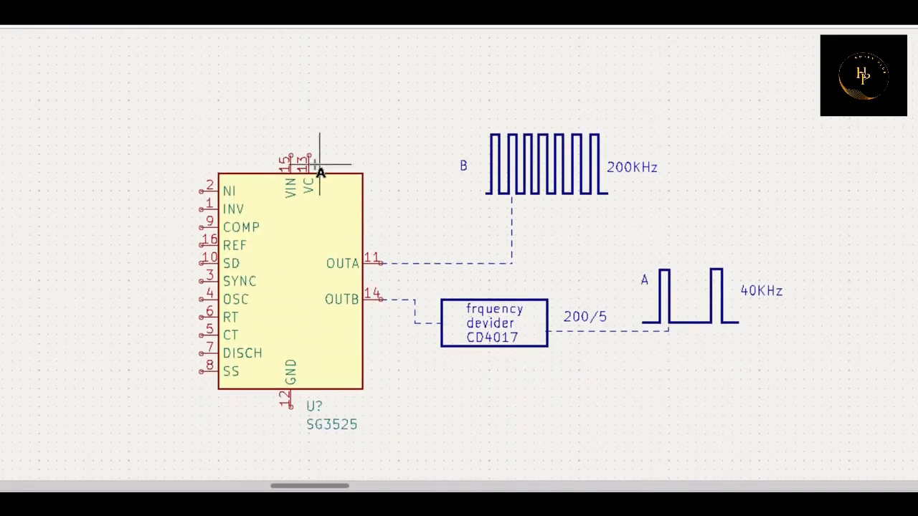
pyautogui.moveTo(352, 452)
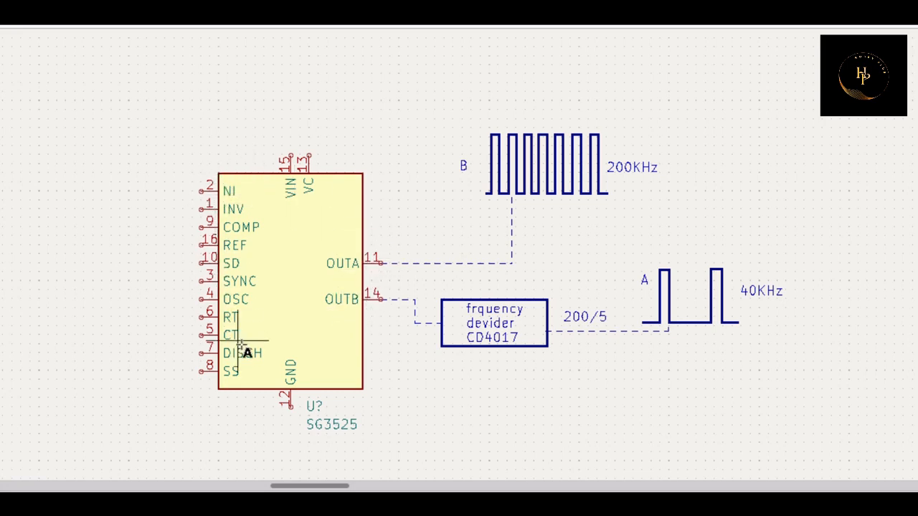
pyautogui.moveTo(637, 194)
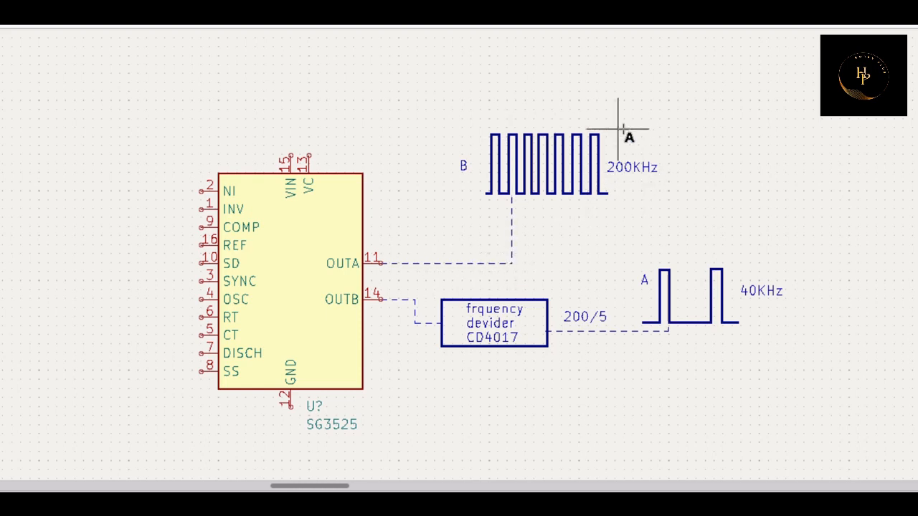
pyautogui.moveTo(343, 279)
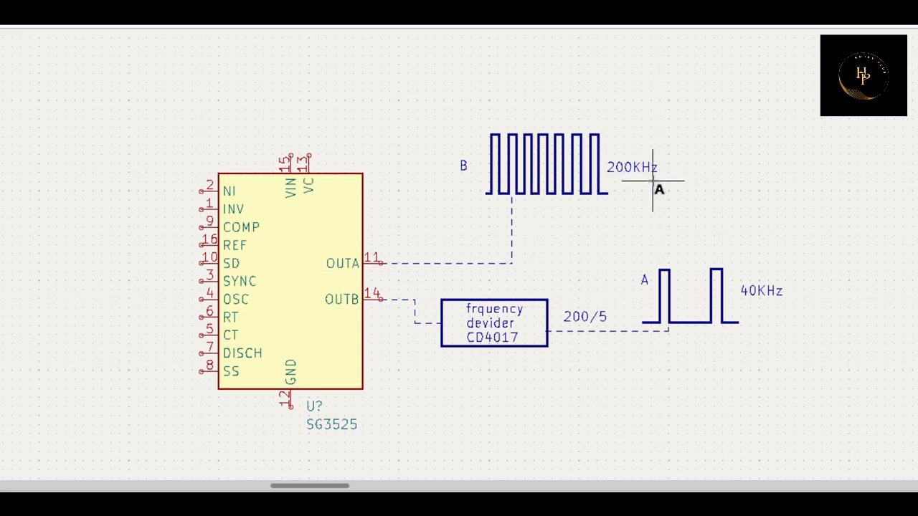
pyautogui.moveTo(380, 314)
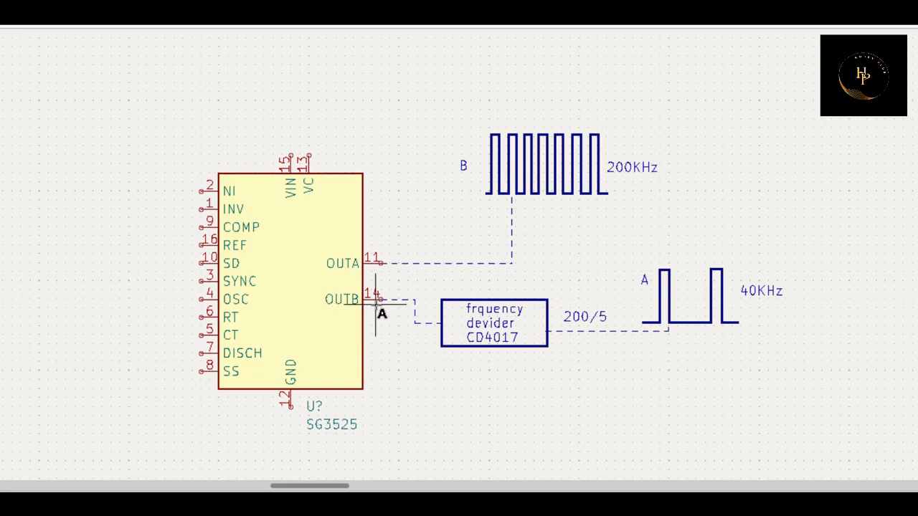
pyautogui.moveTo(634, 195)
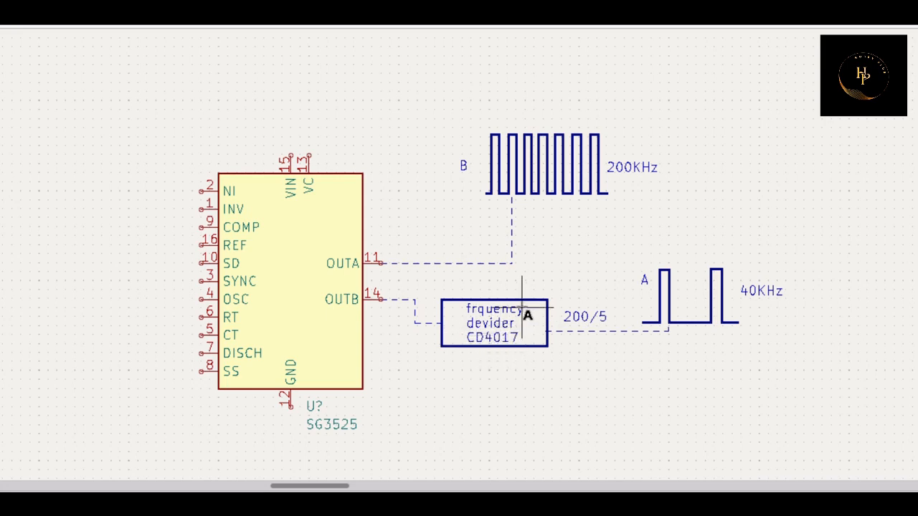
pyautogui.moveTo(676, 341)
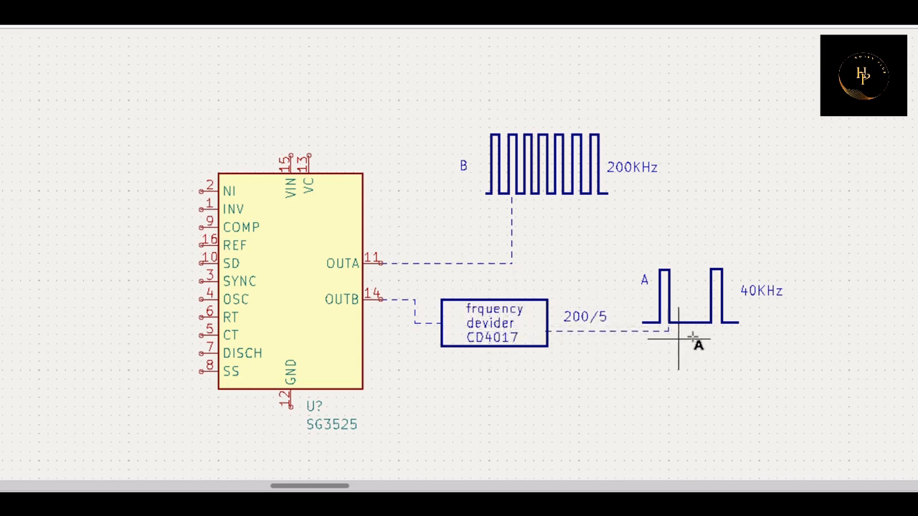
pyautogui.moveTo(786, 294)
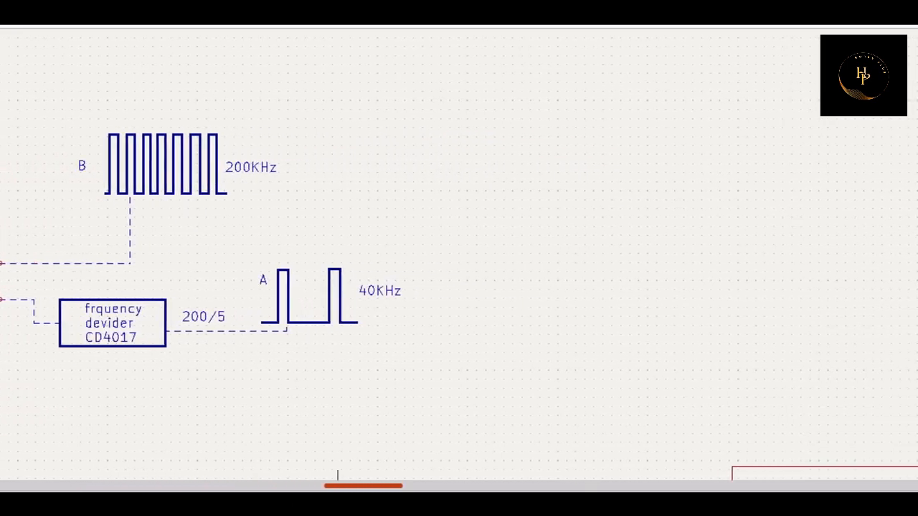
# - Scroll back to the flyback converter with Q1, Q2, T1 and gate pulses A and B
pyautogui.hscroll(3)
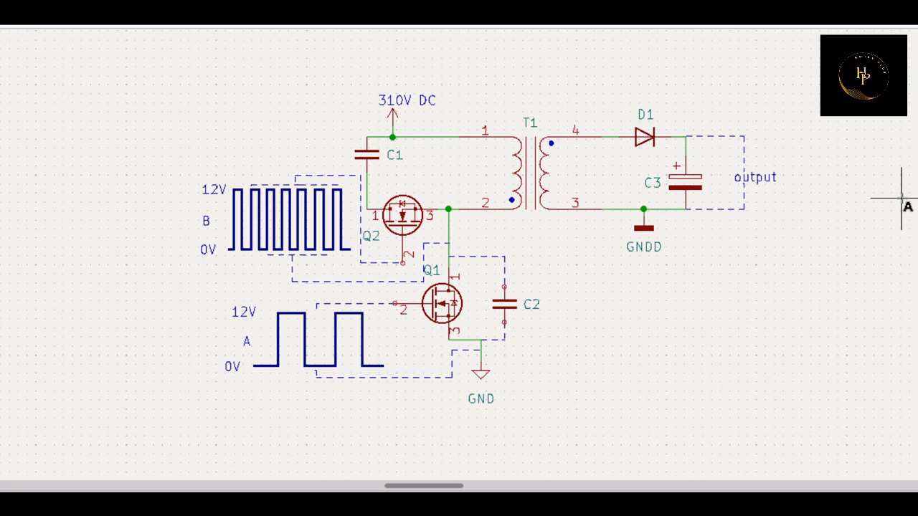
pyautogui.moveTo(608, 308)
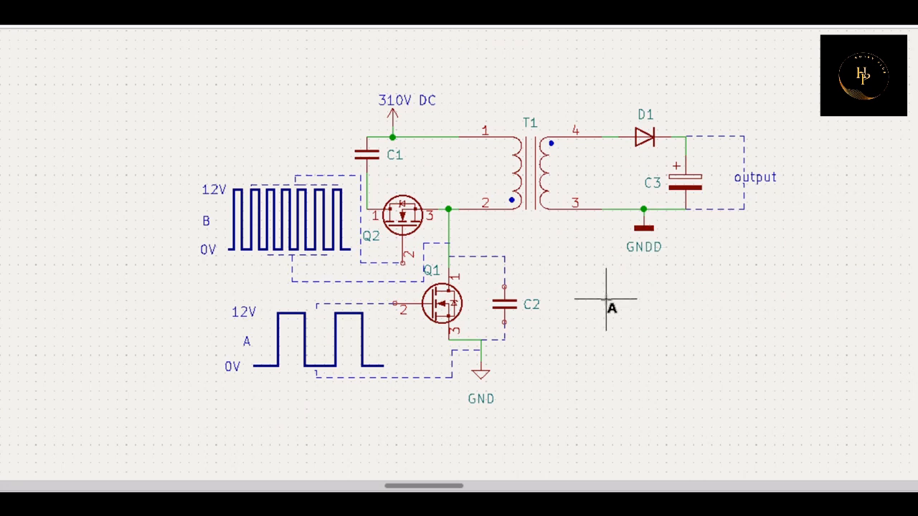